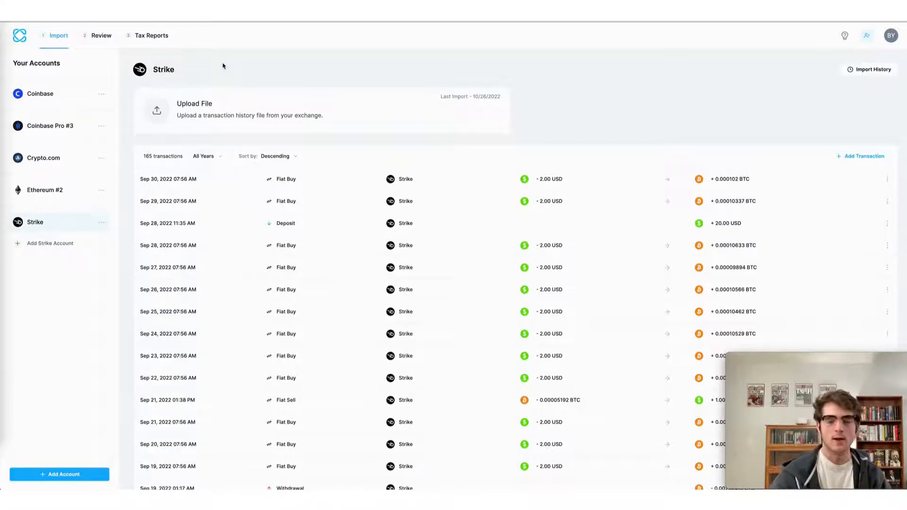
Select Coinbase in the Your Accounts sidebar to view its API-imported transactions
left_click(39, 93)
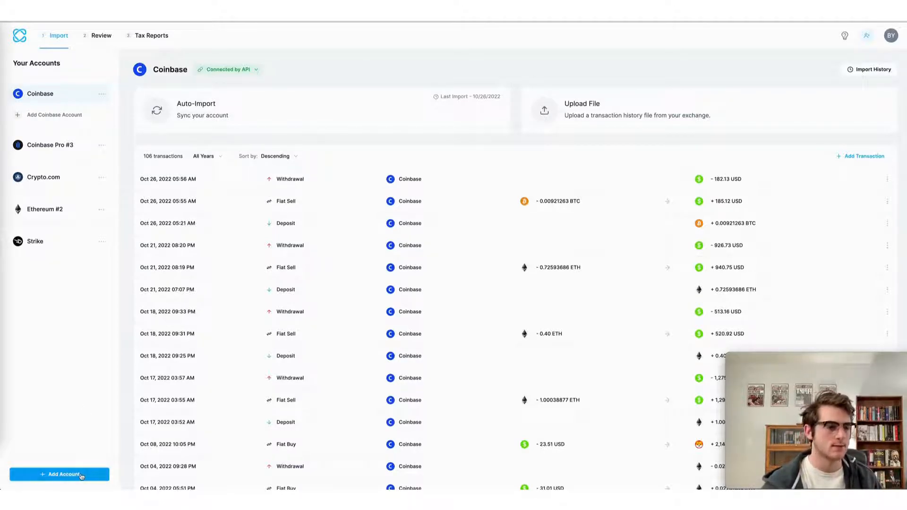
Add a new account by searching 'sola' and choosing Solana
left_click(59, 475)
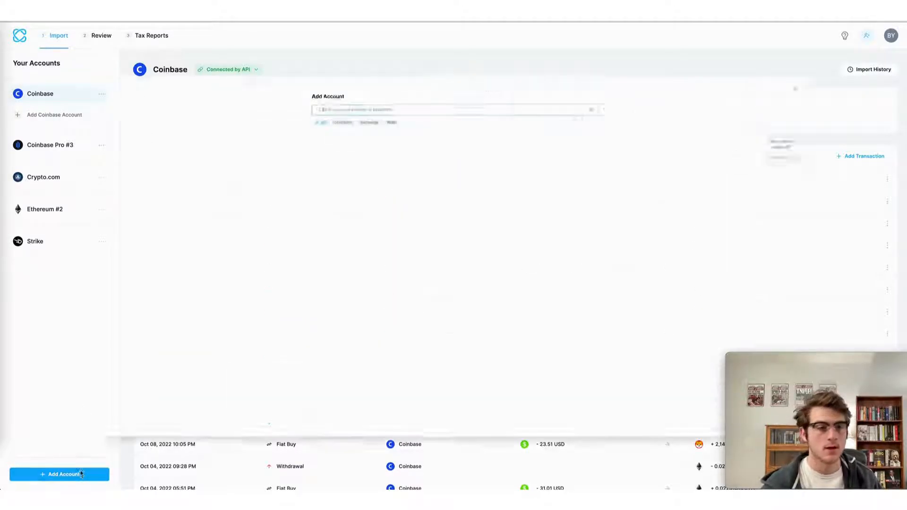
type("solana")
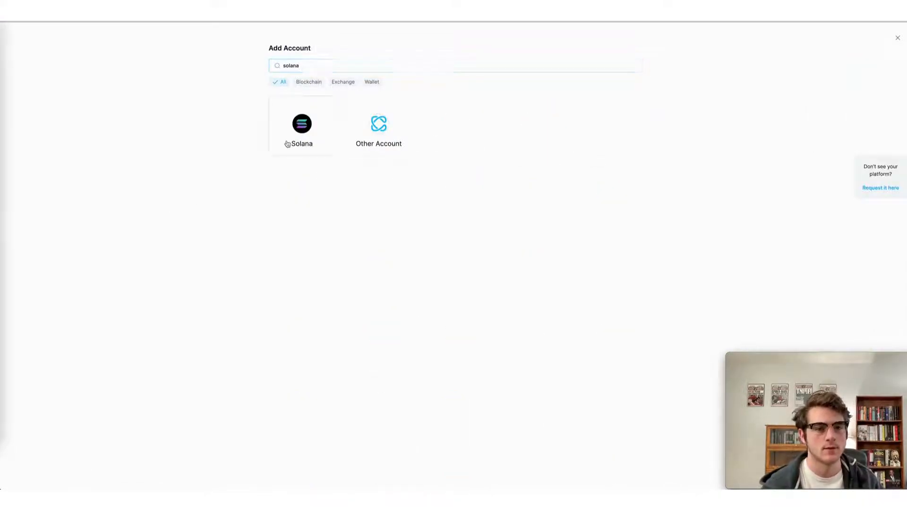
left_click(301, 124)
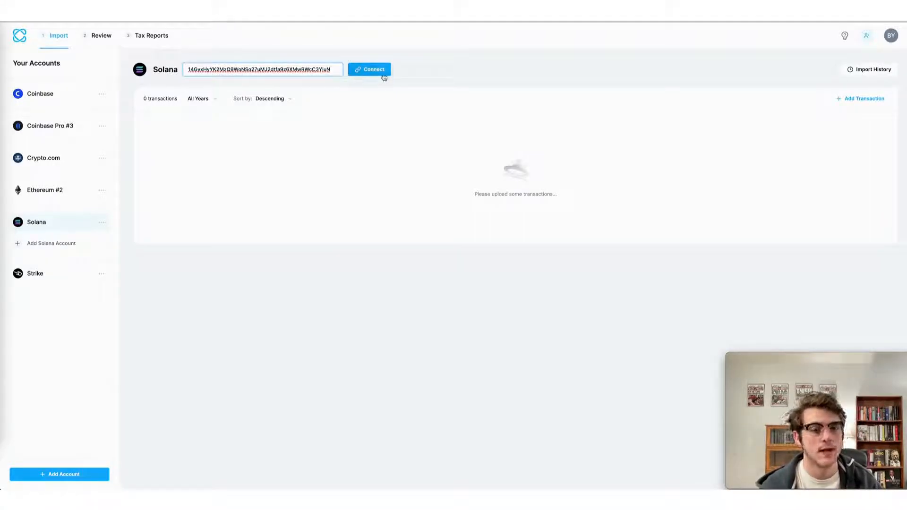
Connect the Solana wallet to import 105 transactions, then go to Review
left_click(369, 70)
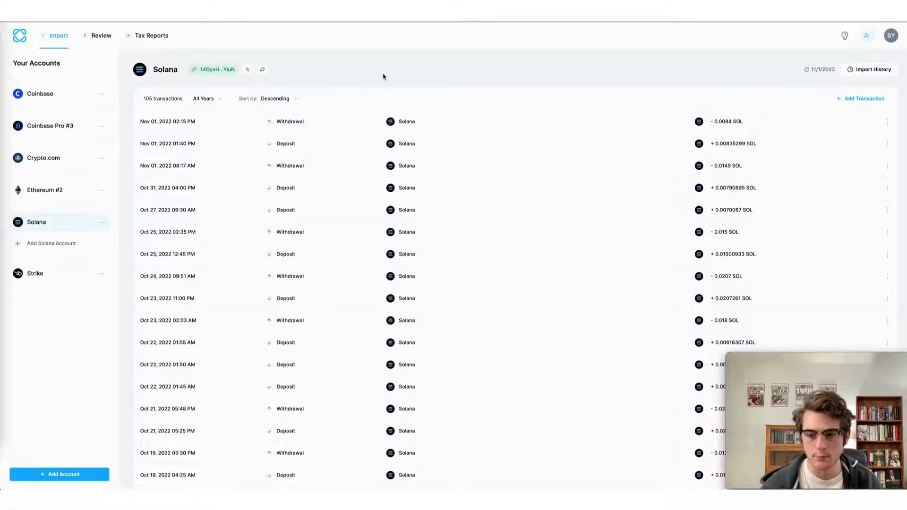
mouse_move(350, 151)
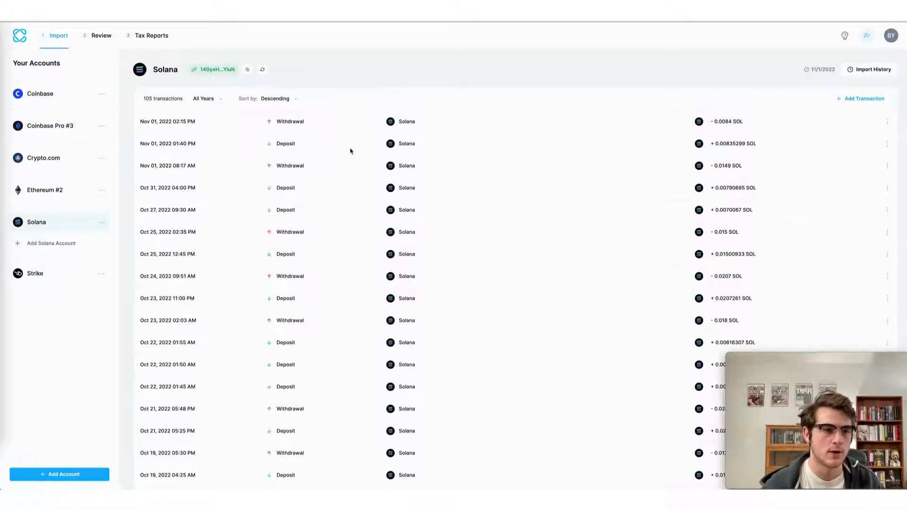
left_click(101, 36)
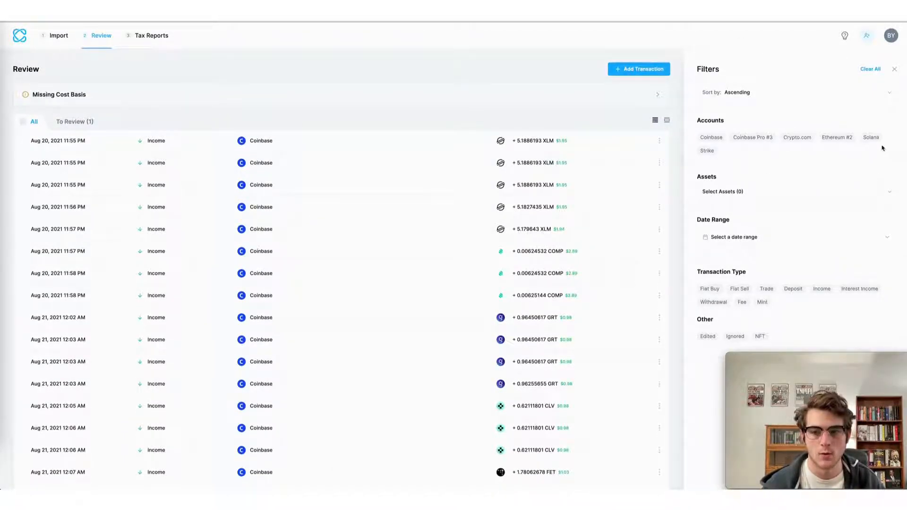
Filter the review list to the Solana account and scroll to the Oct 21 withdrawal
left_click(871, 137)
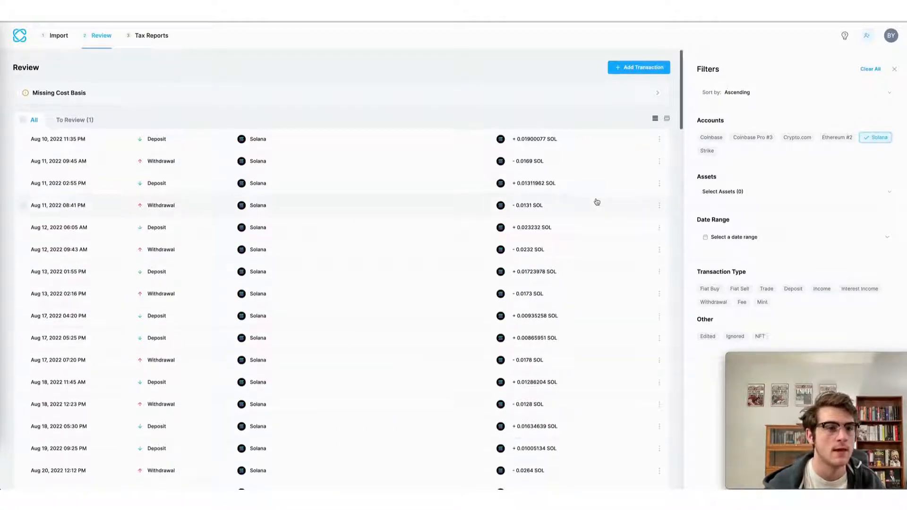
scroll("down", 3)
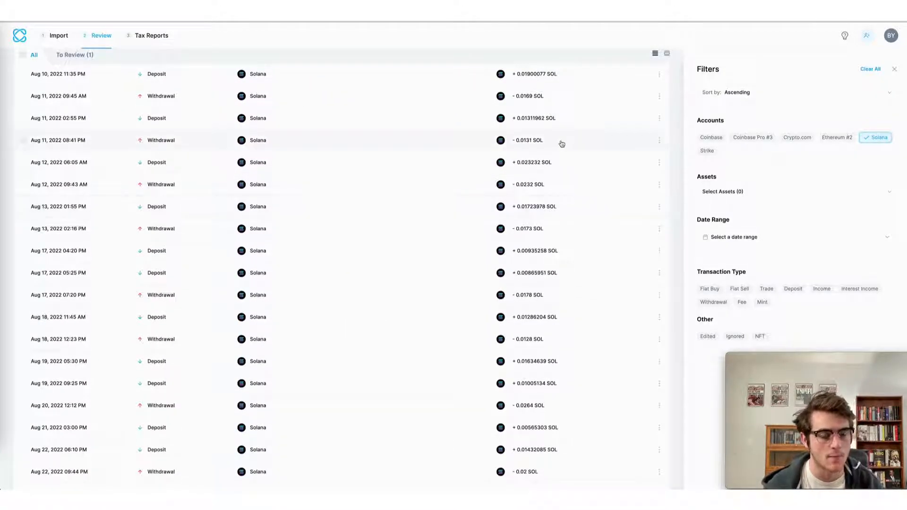
scroll("down", 3)
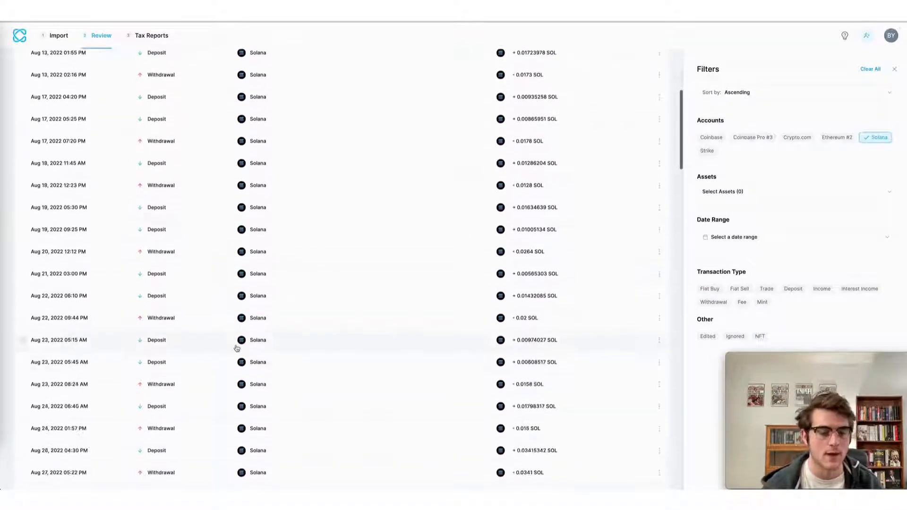
scroll("down", 3)
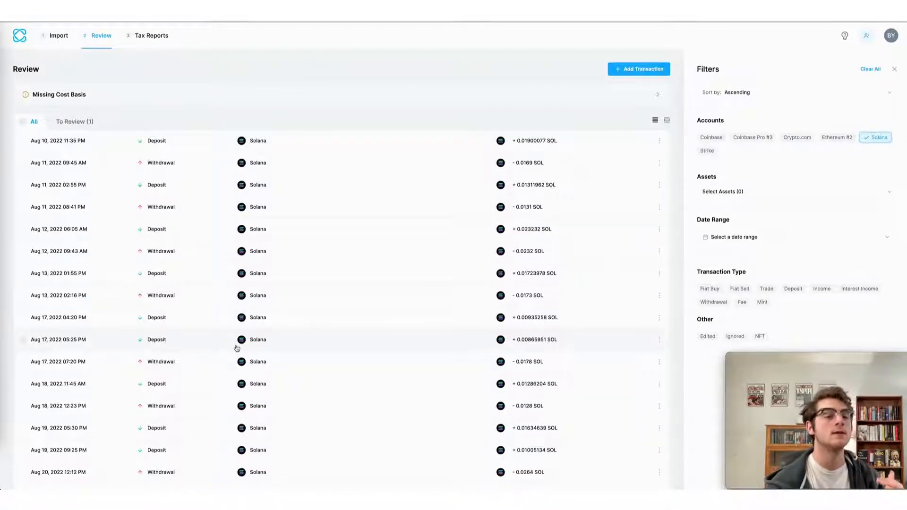
mouse_move(416, 305)
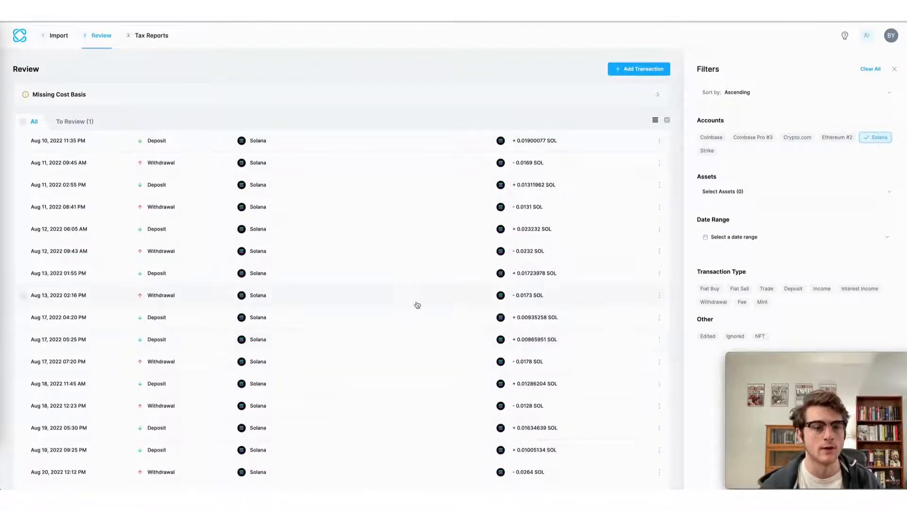
scroll("down", 3)
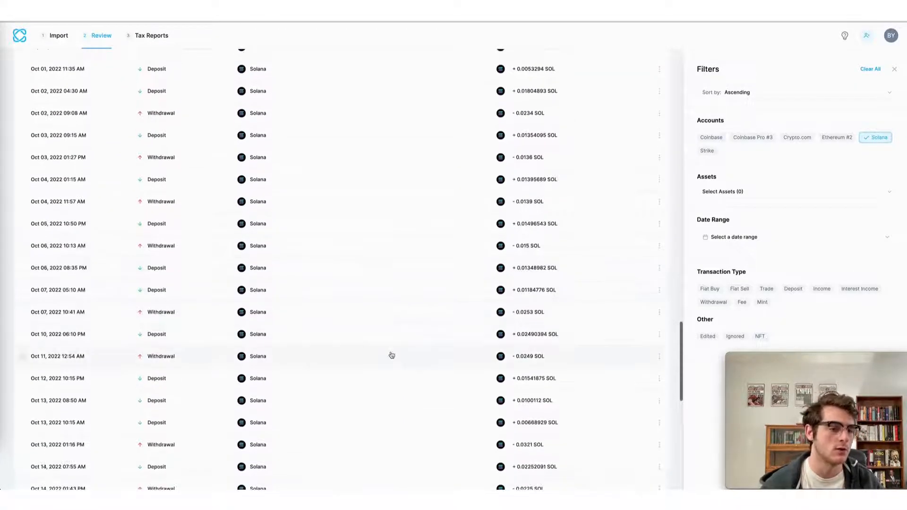
scroll("down", 3)
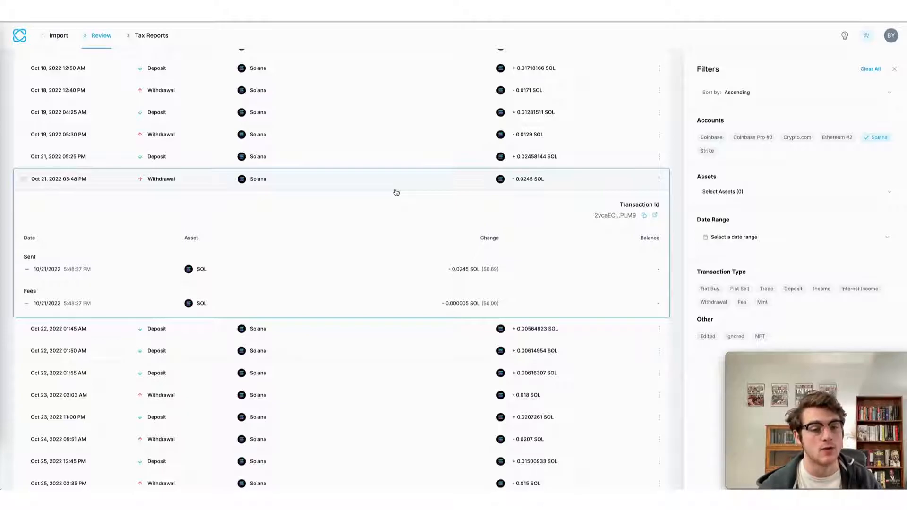
left_click(152, 36)
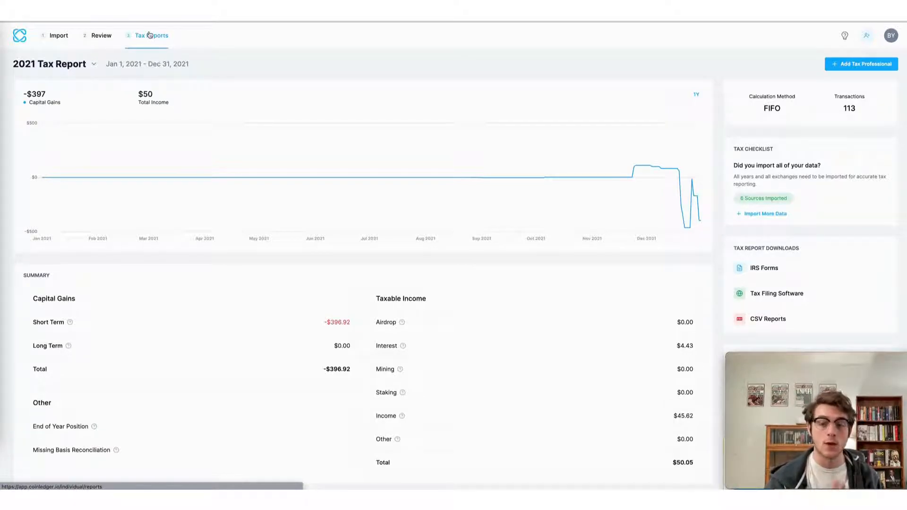
mouse_move(835, 224)
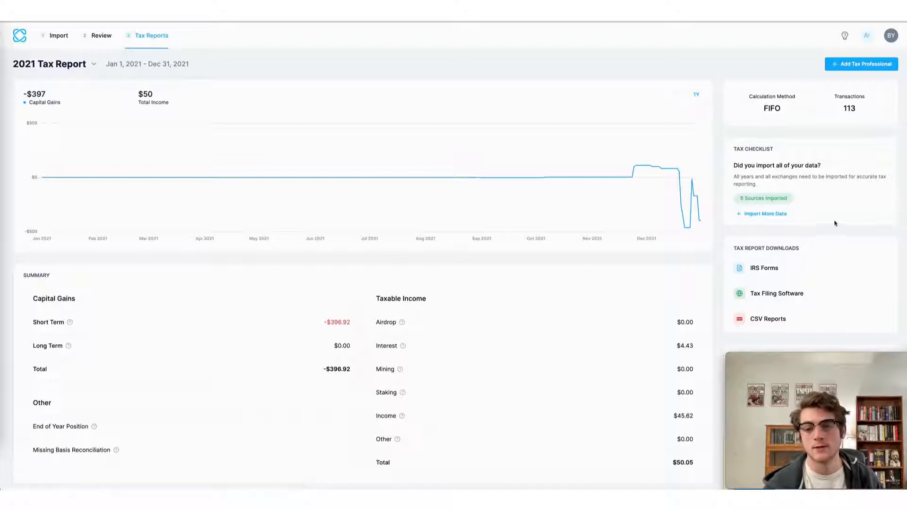
Open the IRS Forms download options under Tax Report Downloads
scroll("down", 3)
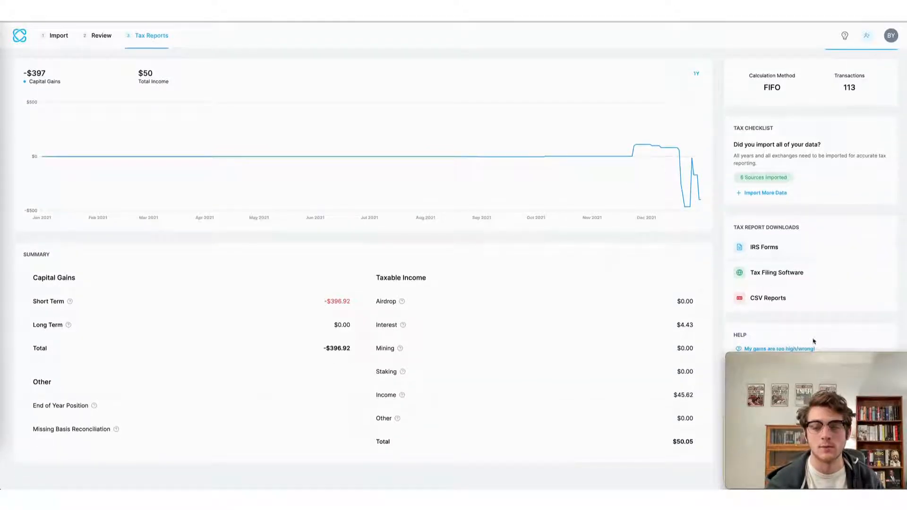
left_click(764, 247)
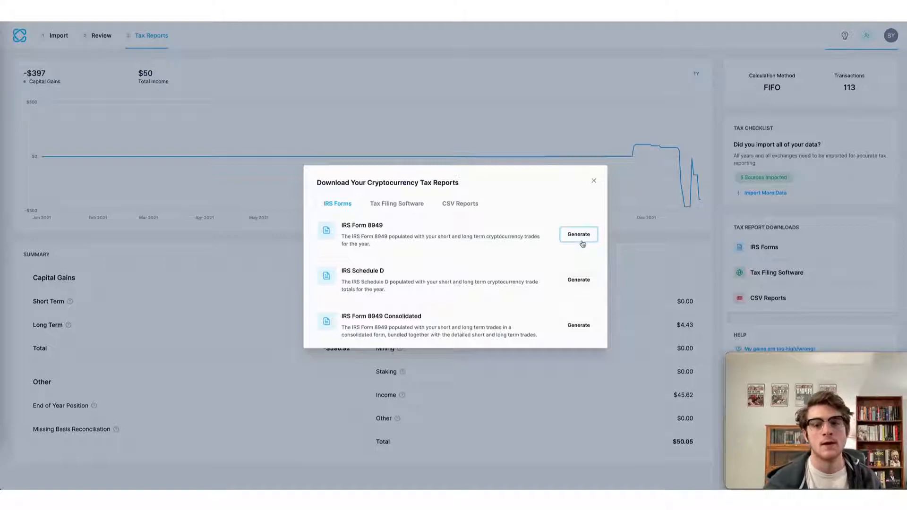
Generate the IRS Form 8949 report, then view the Tax Filing Software exports
left_click(578, 234)
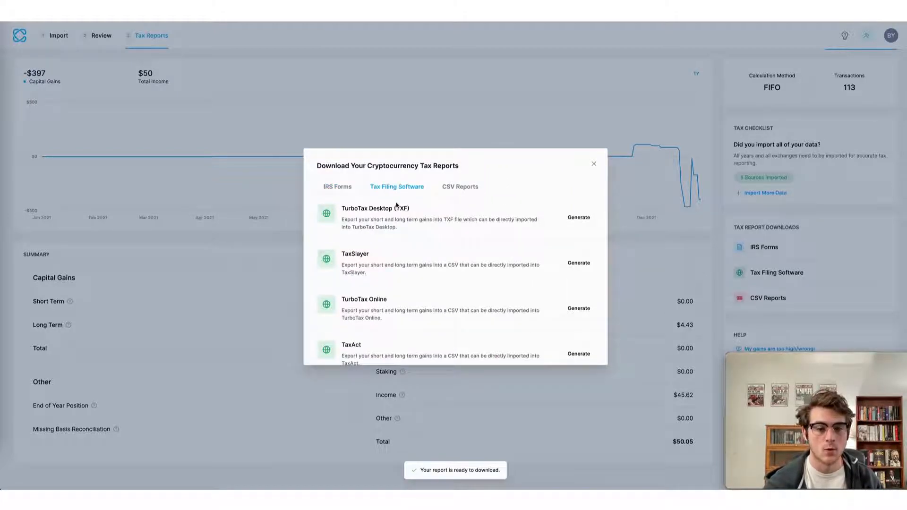
left_click(594, 164)
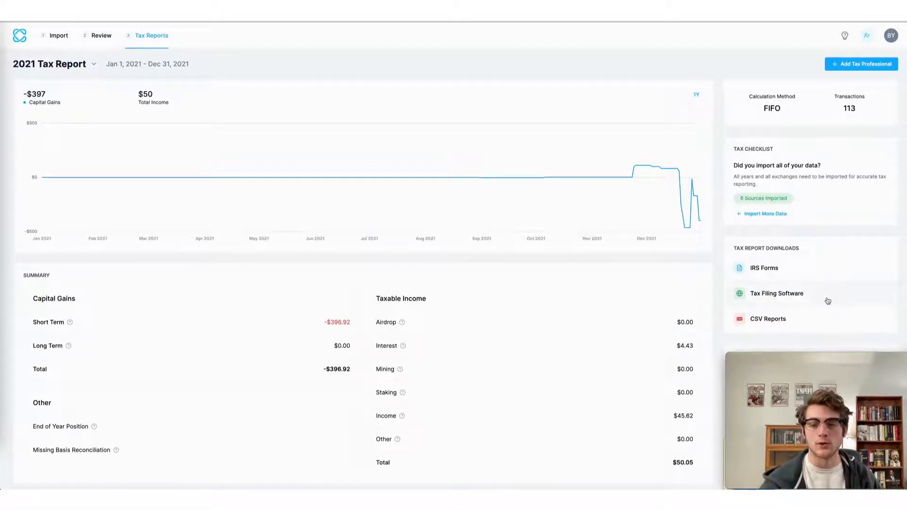
Open the Tax Filing Software exports listing TurboTax, TaxSlayer and TaxAct
left_click(776, 293)
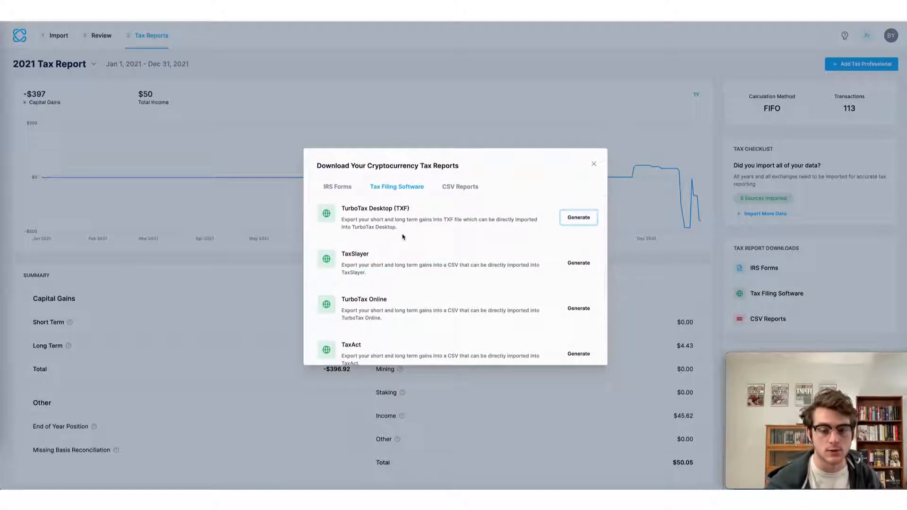
Generate the TurboTax Online export of the 2021 tax report
scroll("down", 3)
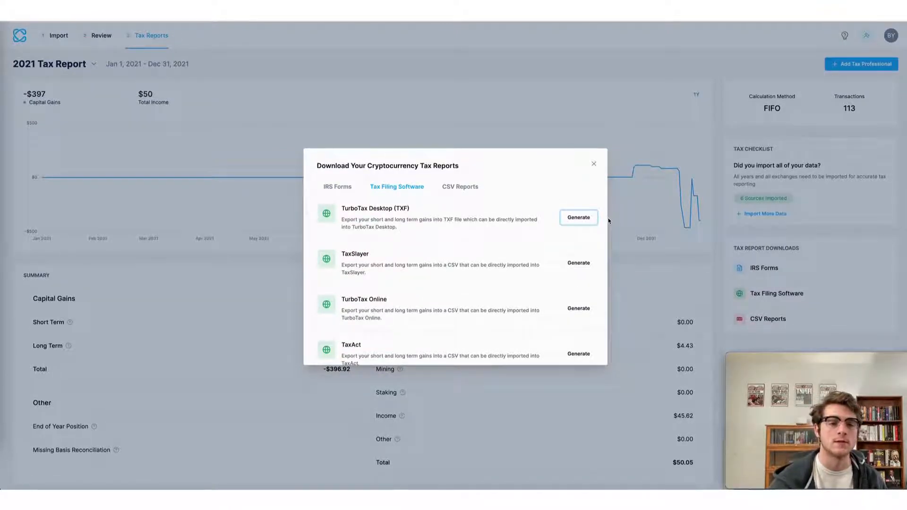
left_click(578, 308)
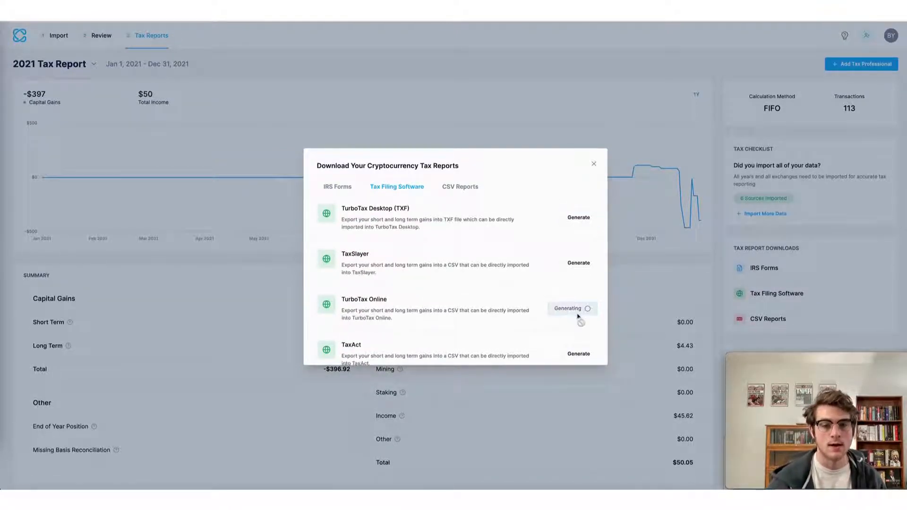